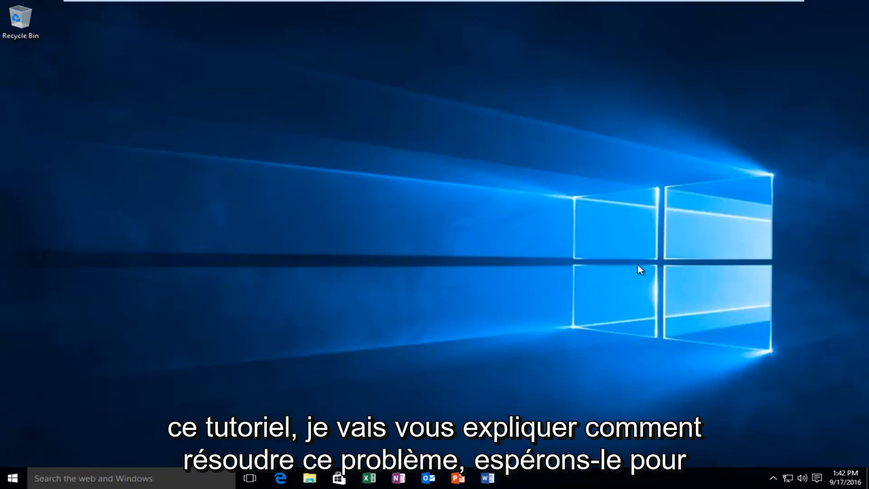
{"action": "mouse_move", "coordinate": [588, 238]}
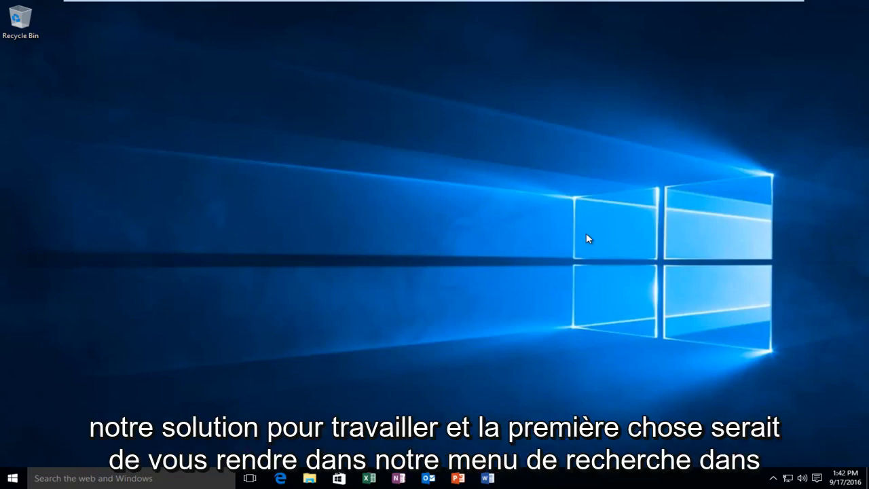
{"action": "mouse_move", "coordinate": [81, 434]}
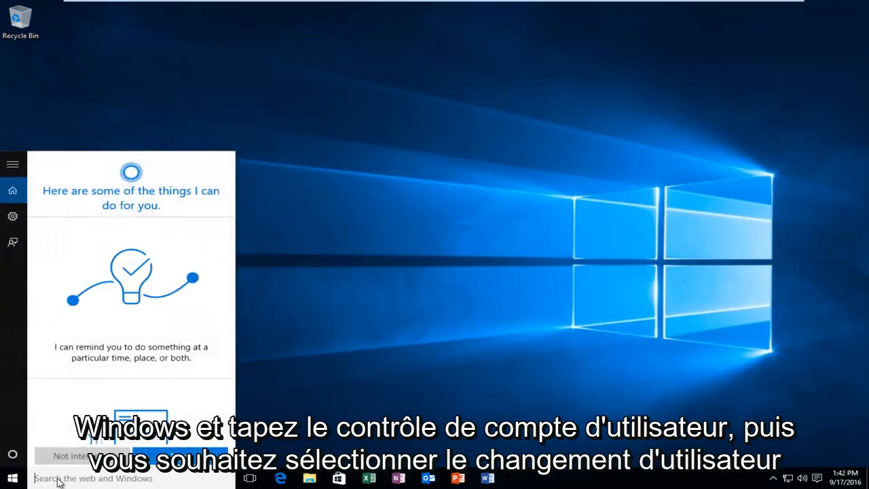
Step: Search Windows for 'user account' to find Change User Account Control settings
{"action": "type", "text": "user account"}
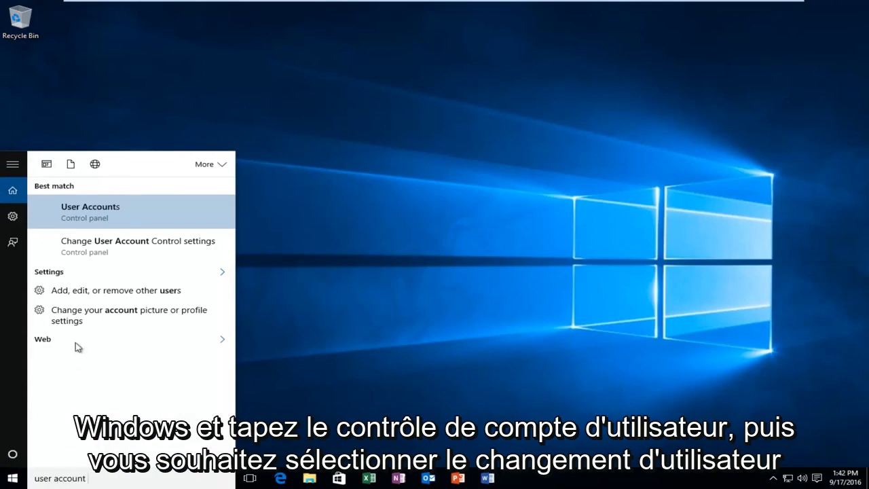
{"action": "mouse_move", "coordinate": [128, 247]}
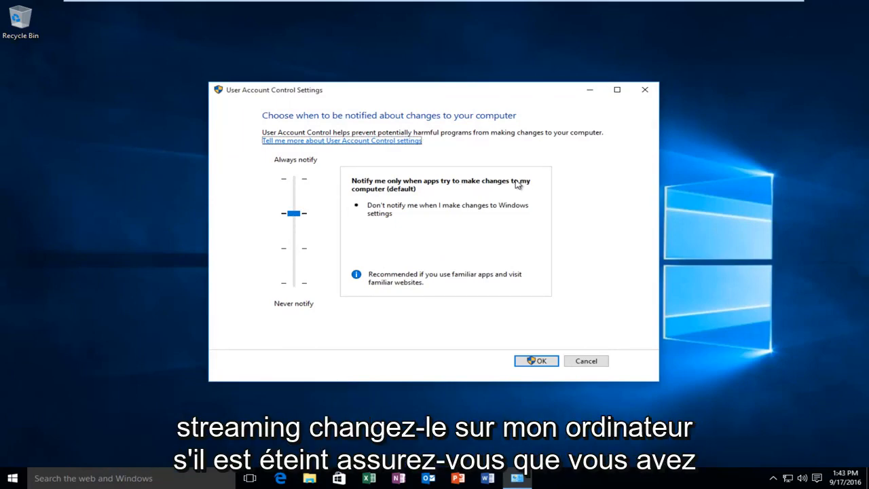
{"action": "mouse_move", "coordinate": [288, 293]}
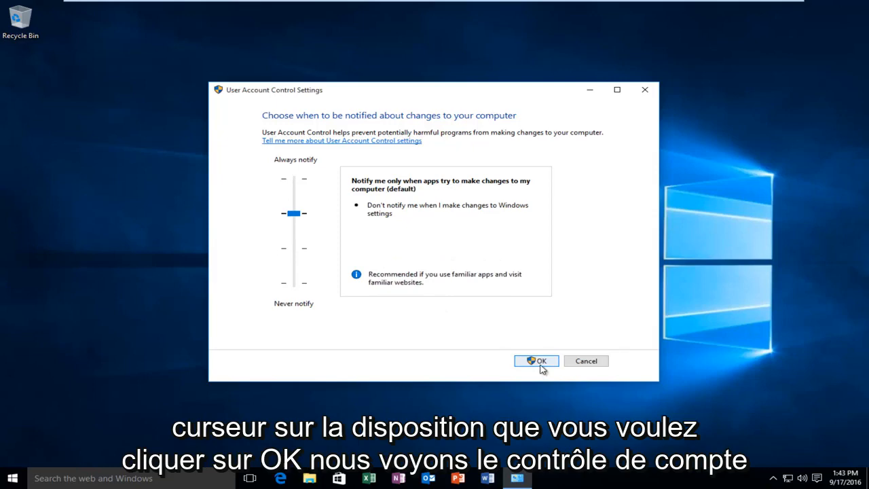
Step: Keep UAC at 'Notify me only when apps try to make changes (default)' and confirm
{"action": "left_click", "coordinate": [536, 360]}
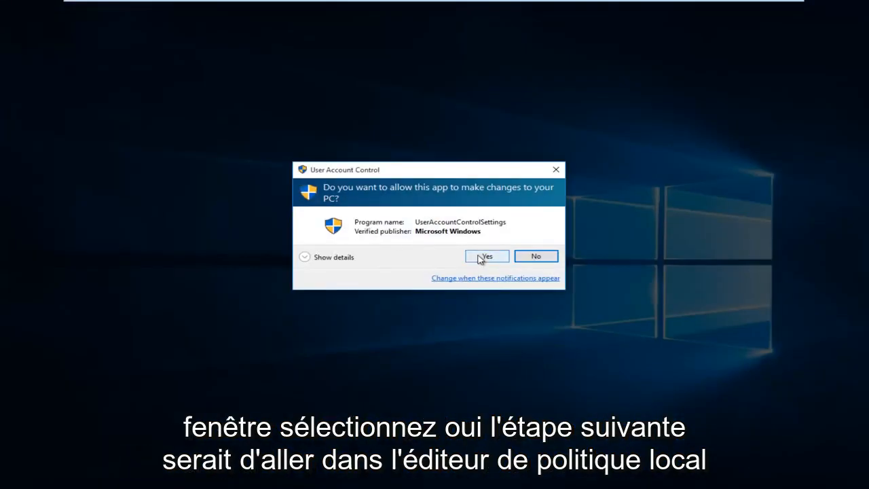
Step: Approve the UAC prompt so the default notification level is saved
{"action": "left_click", "coordinate": [486, 256]}
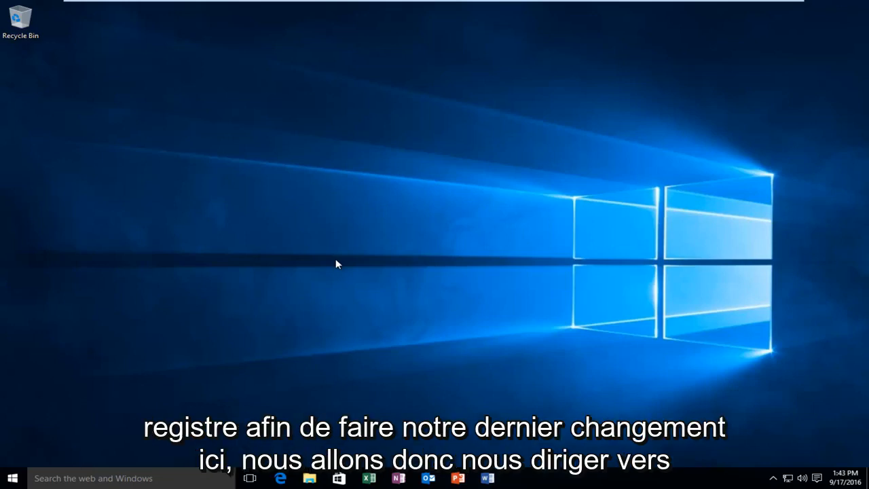
{"action": "mouse_move", "coordinate": [41, 435]}
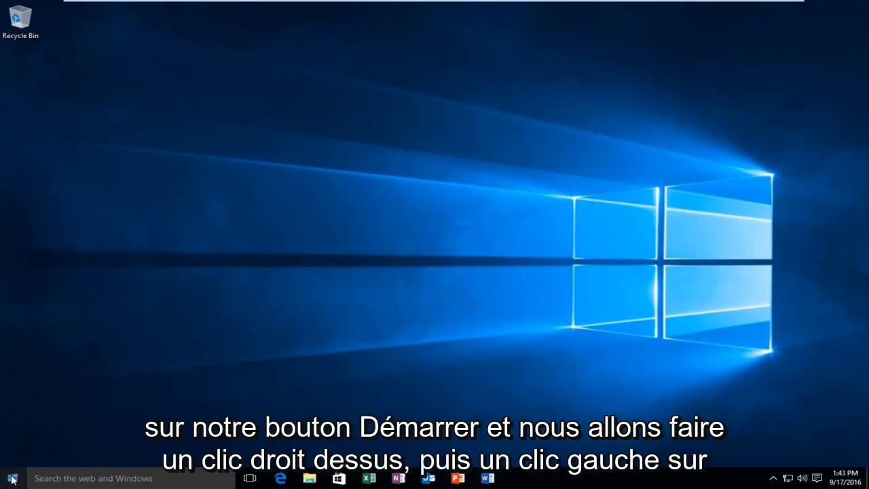
Step: Launch regedit from the Run box and allow it in the UAC prompt
{"action": "right_click", "coordinate": [12, 479]}
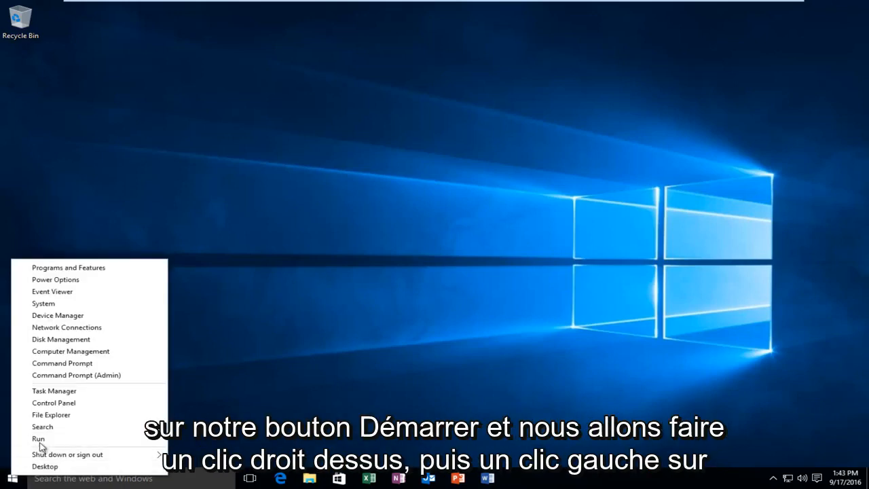
{"action": "left_click", "coordinate": [38, 438]}
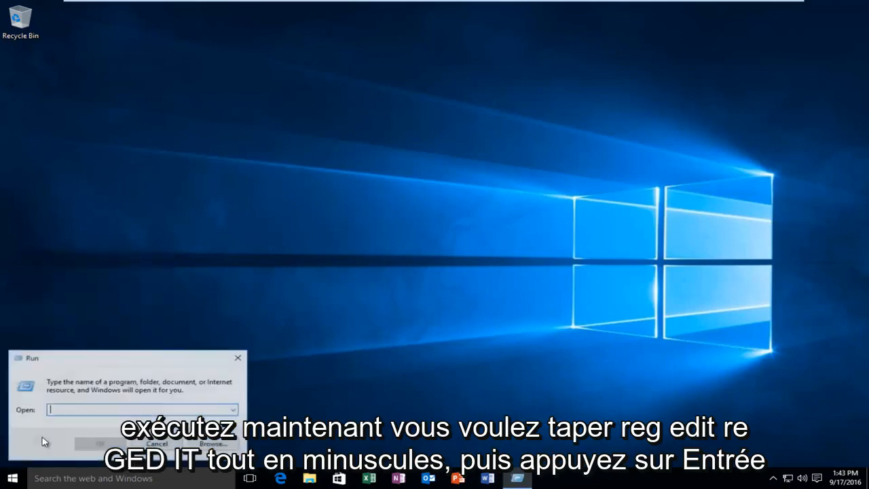
{"action": "type", "text": "rege"}
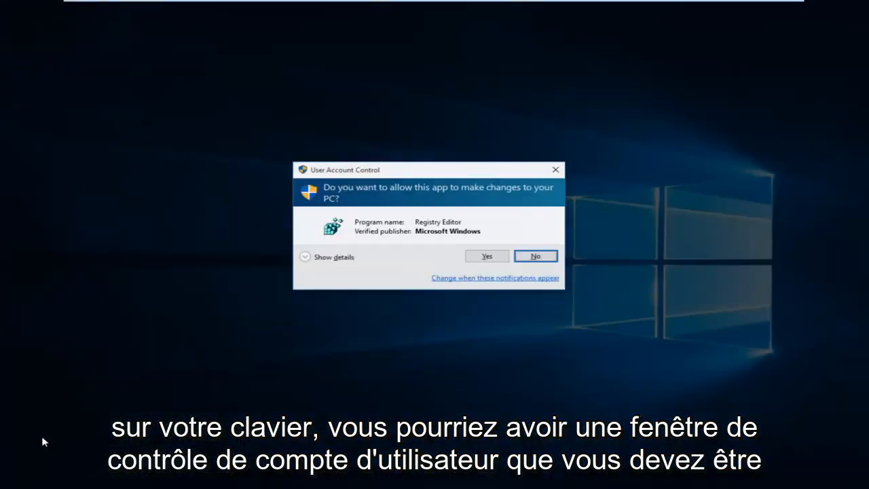
{"action": "mouse_move", "coordinate": [316, 175]}
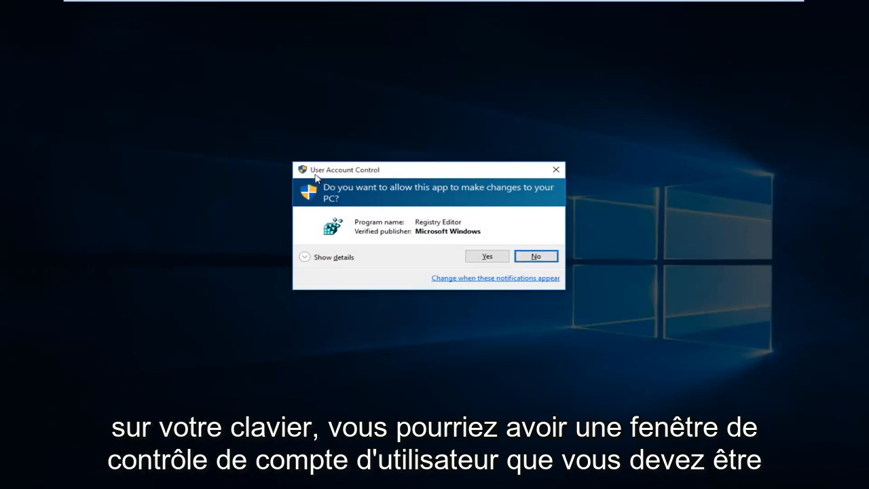
{"action": "mouse_move", "coordinate": [206, 314]}
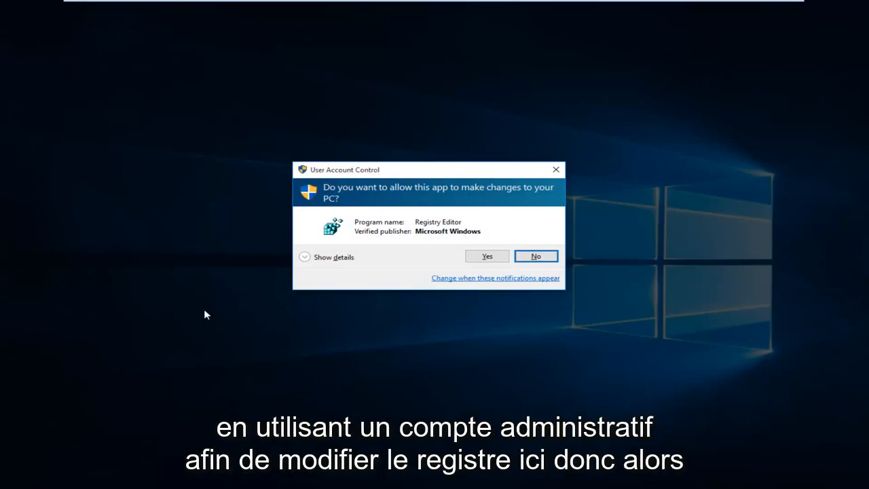
{"action": "mouse_move", "coordinate": [309, 209]}
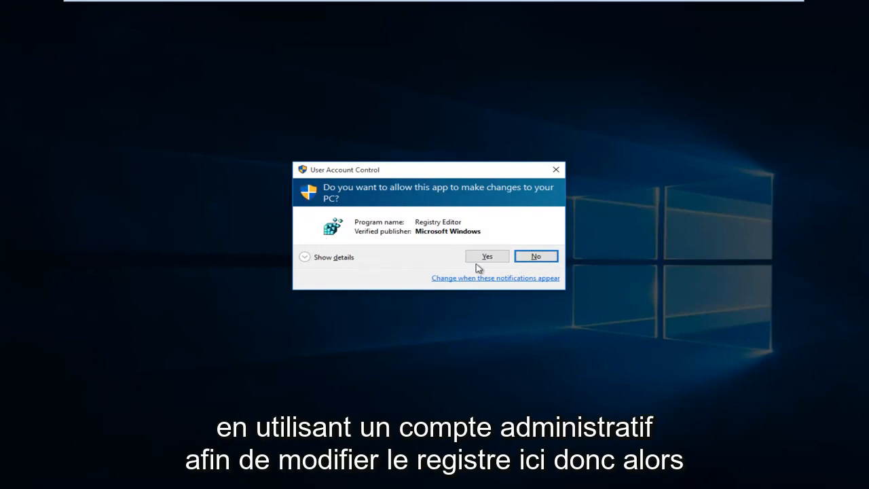
{"action": "left_click", "coordinate": [487, 256]}
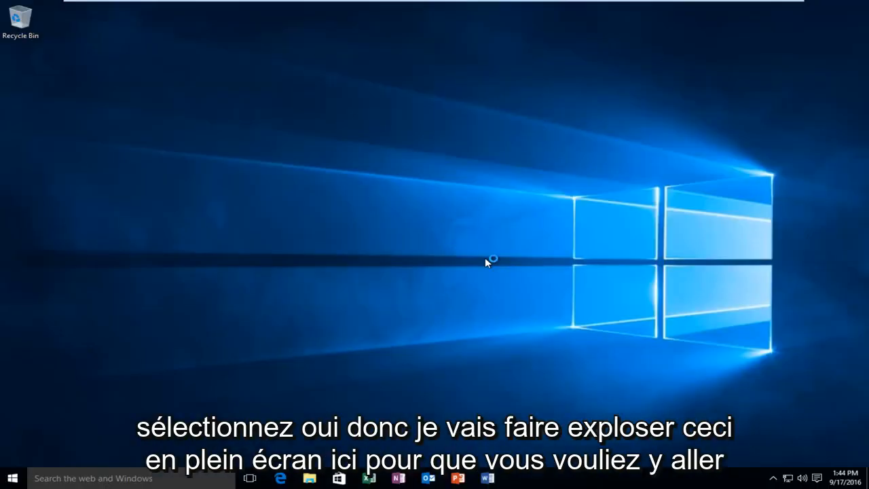
Step: Maximize Registry Editor and browse HKEY_LOCAL_MACHINE\SOFTWARE\Microsoft\Windows\CurrentVersion to Policies
{"action": "left_click", "coordinate": [525, 479]}
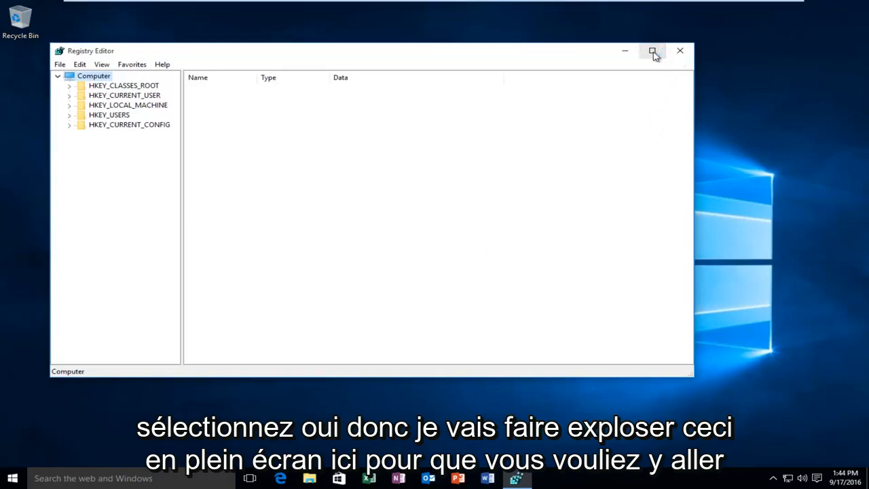
{"action": "left_click", "coordinate": [652, 51]}
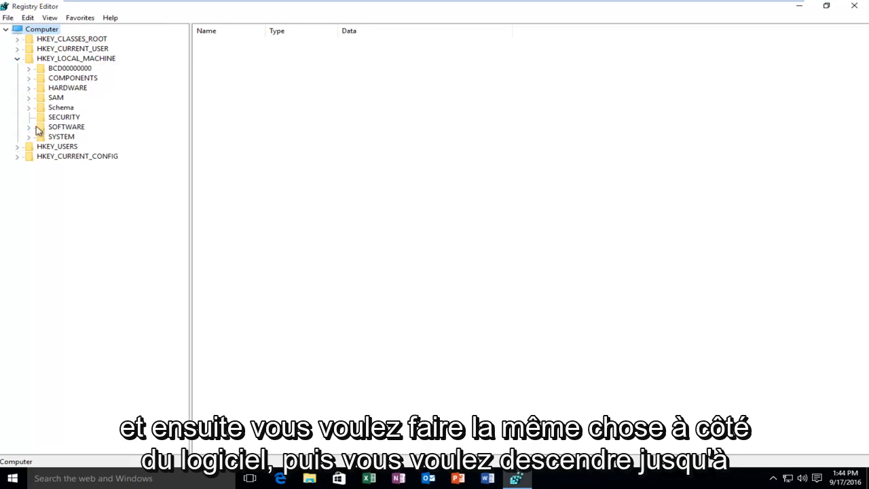
{"action": "left_click", "coordinate": [29, 127]}
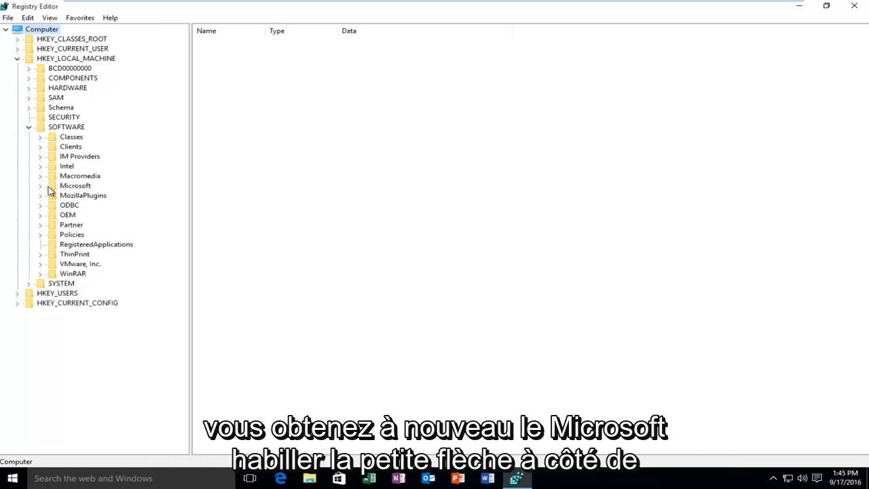
{"action": "left_click", "coordinate": [41, 185]}
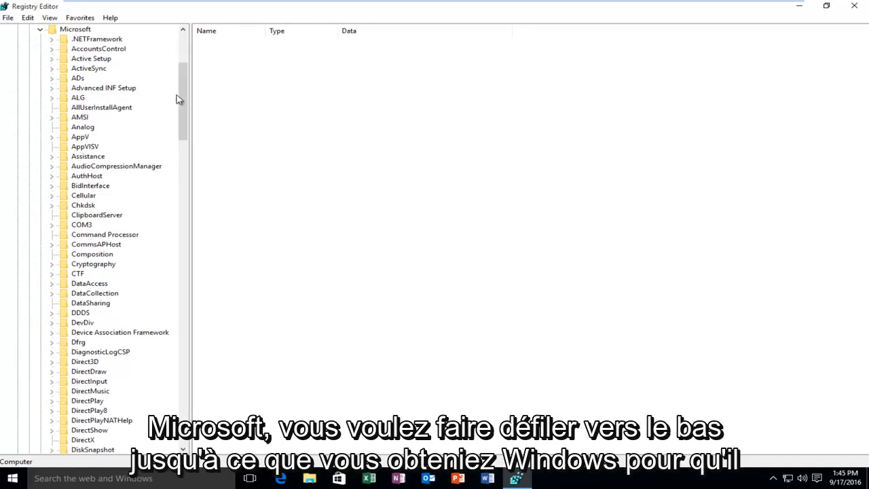
{"action": "scroll", "scroll_direction": "down", "scroll_amount": 3}
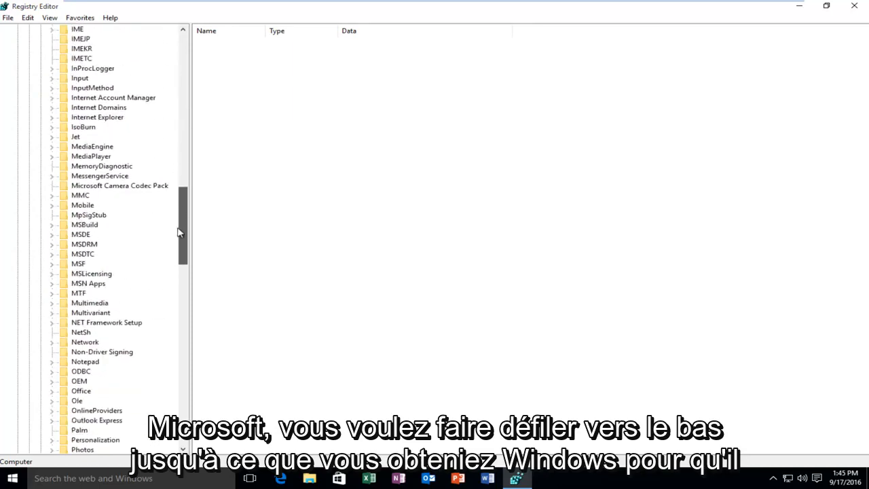
{"action": "scroll", "scroll_direction": "down", "scroll_amount": 3}
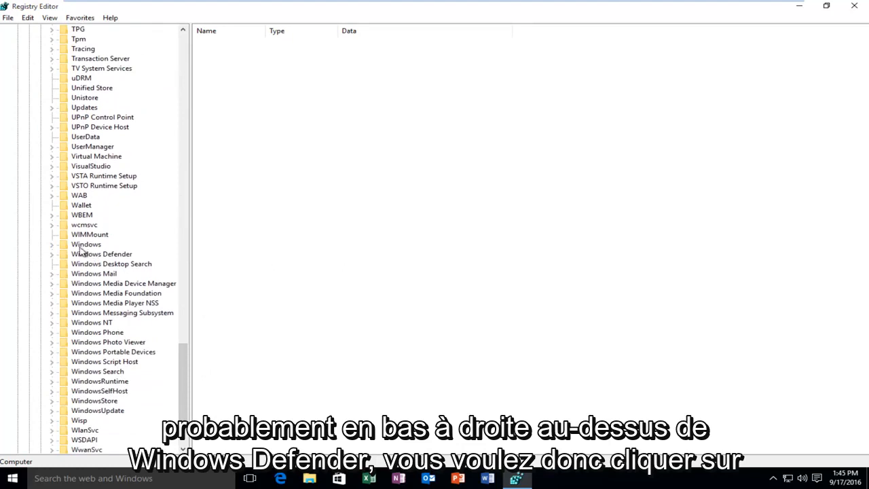
{"action": "mouse_move", "coordinate": [51, 247]}
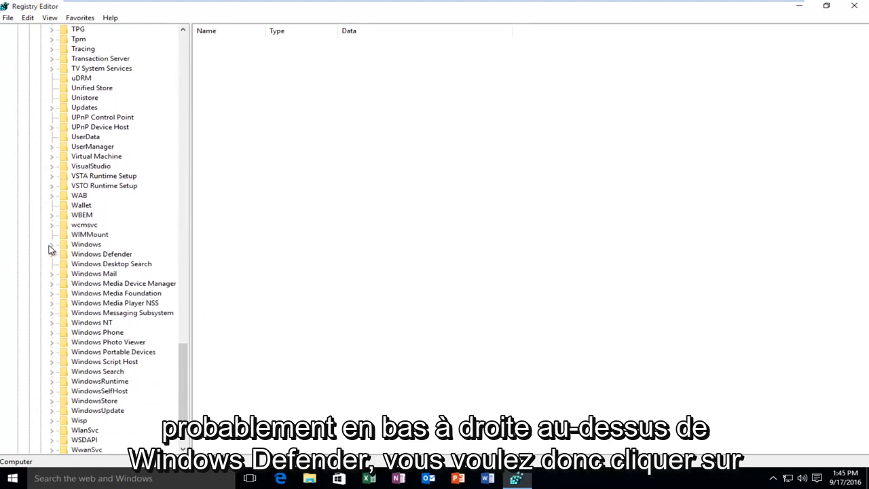
{"action": "left_click", "coordinate": [52, 243]}
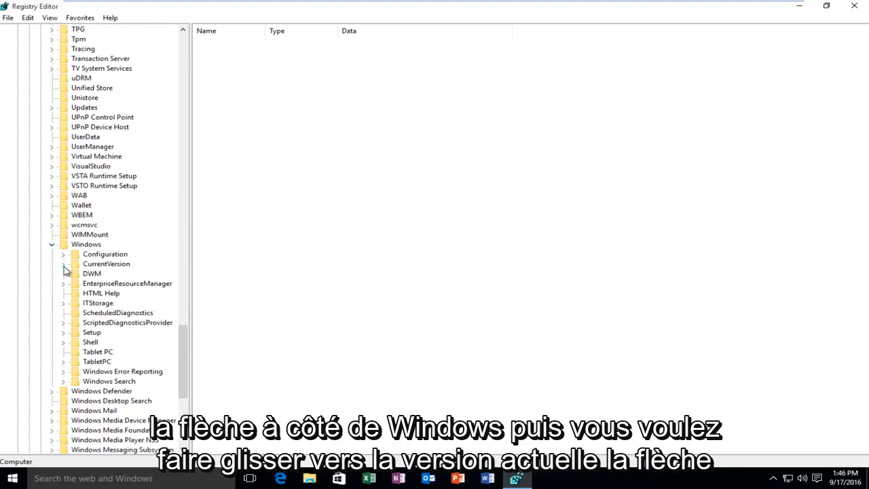
{"action": "left_click", "coordinate": [62, 263]}
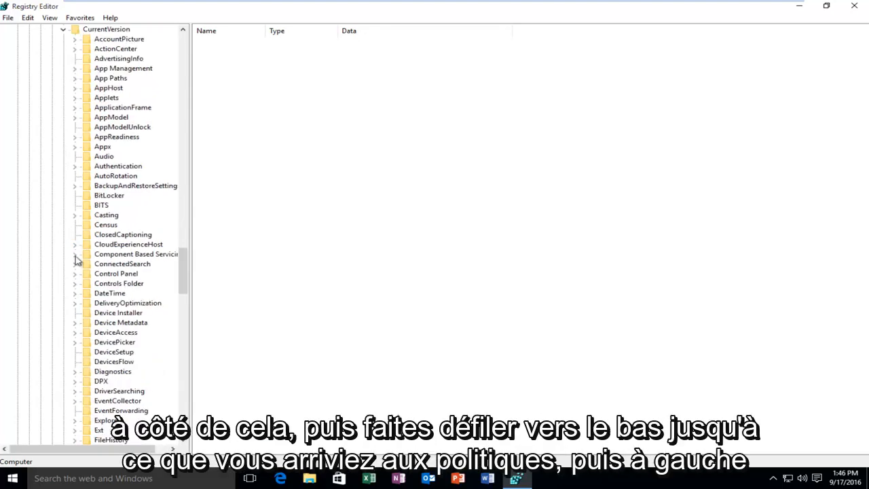
{"action": "scroll", "scroll_direction": "down", "scroll_amount": 3}
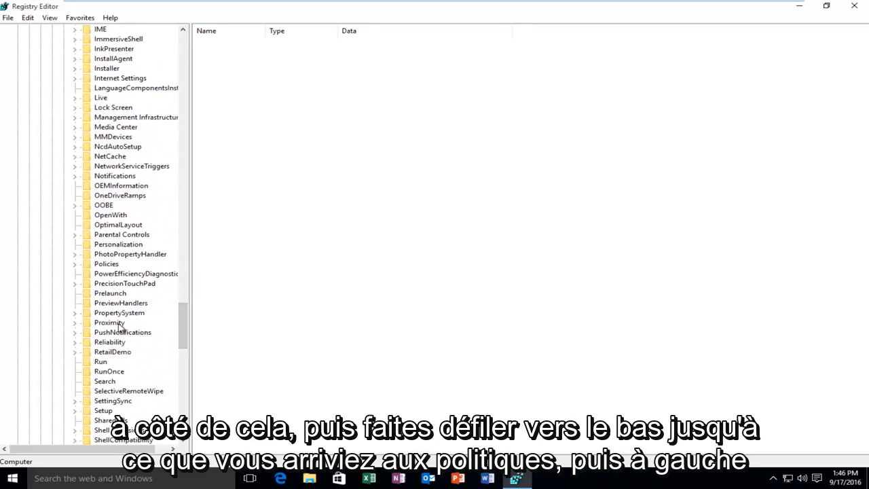
{"action": "left_click", "coordinate": [106, 263]}
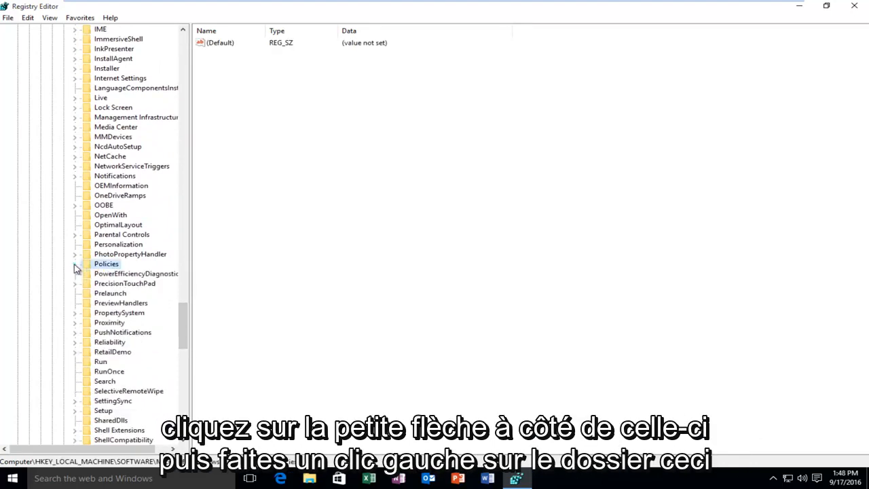
Step: Expand Policies and select System, showing FilterAdministratorToken currently set to 0
{"action": "left_click", "coordinate": [75, 268]}
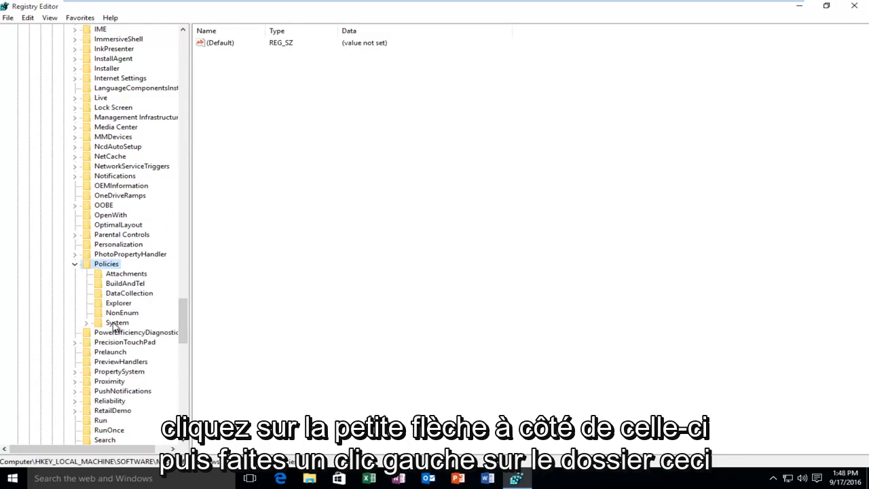
{"action": "left_click", "coordinate": [117, 323]}
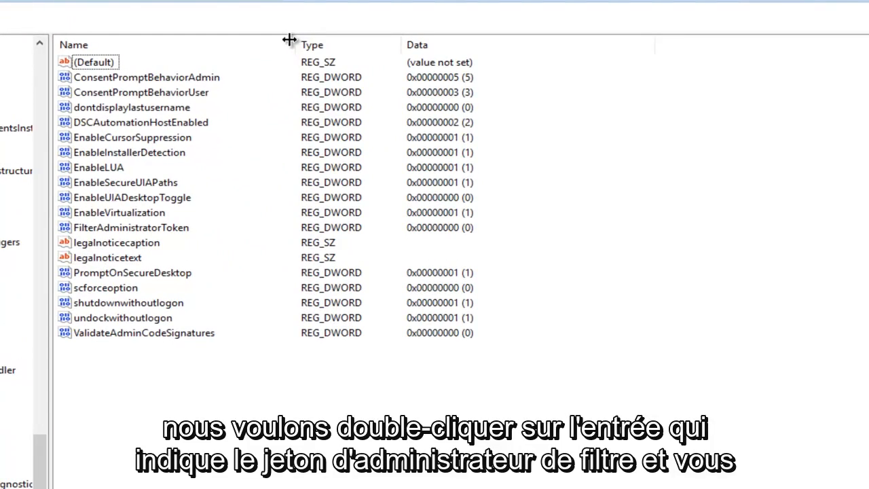
{"action": "left_click", "coordinate": [131, 227]}
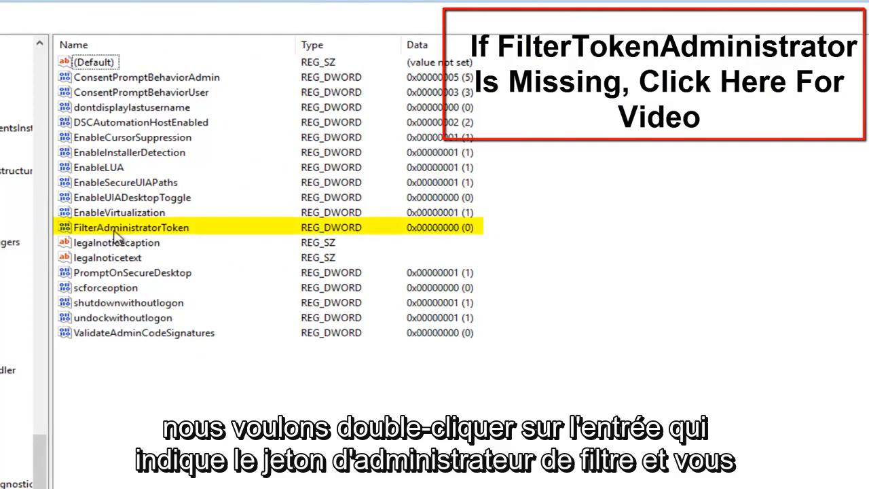
Step: Change FilterAdministratorToken's value data to 1, then close Registry Editor
{"action": "double_click", "coordinate": [131, 228]}
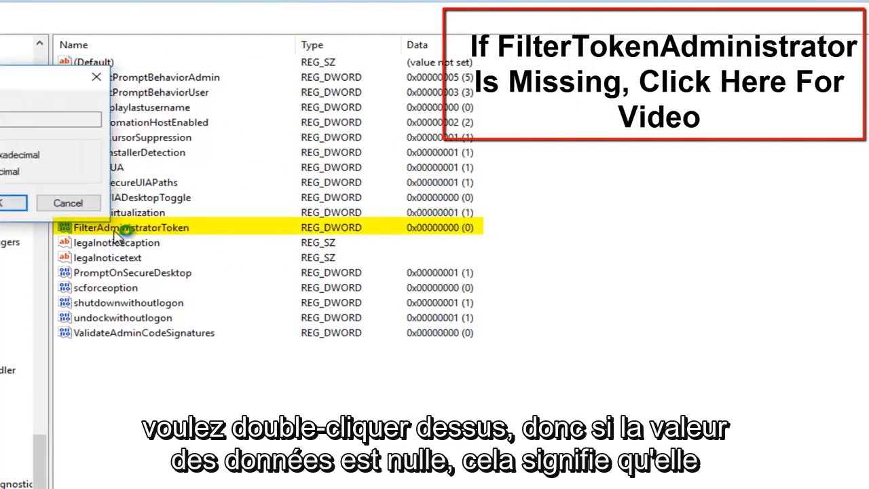
{"action": "double_click", "coordinate": [131, 227]}
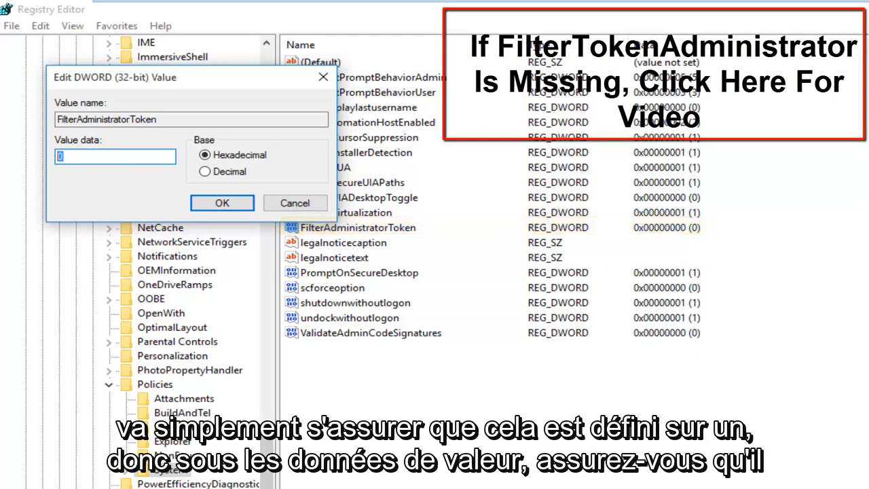
{"action": "type", "text": "1"}
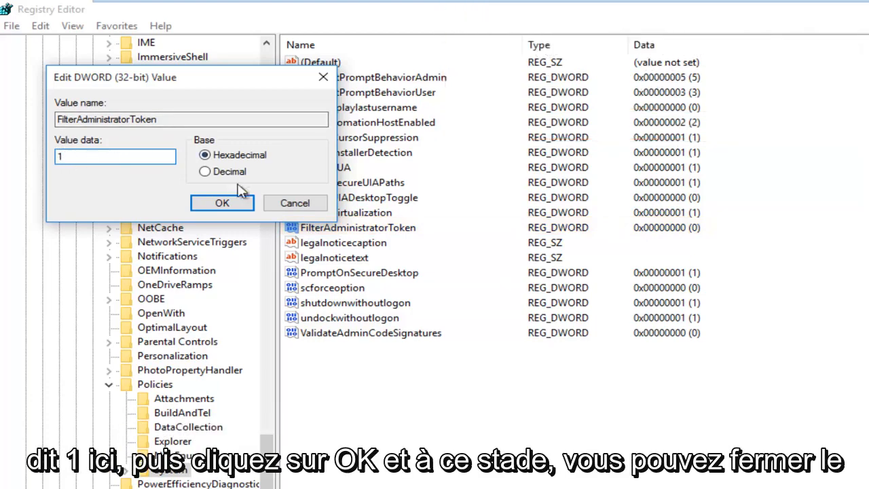
{"action": "left_click", "coordinate": [221, 203]}
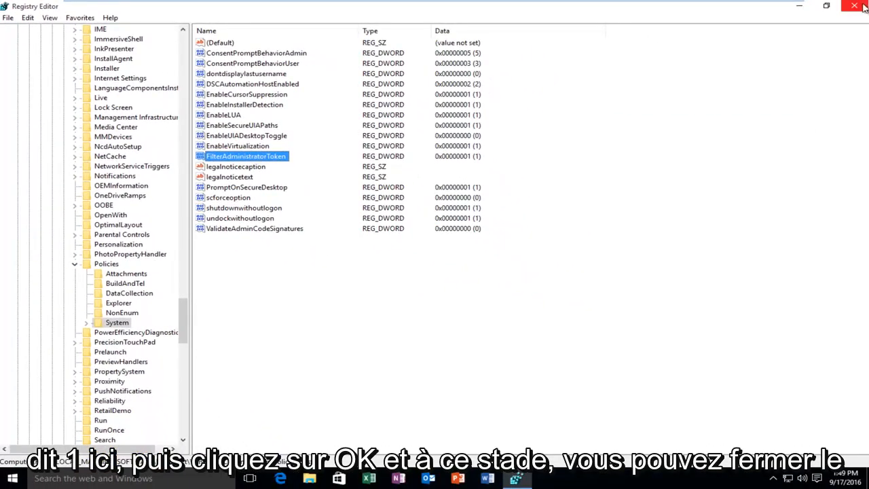
{"action": "left_click", "coordinate": [855, 7]}
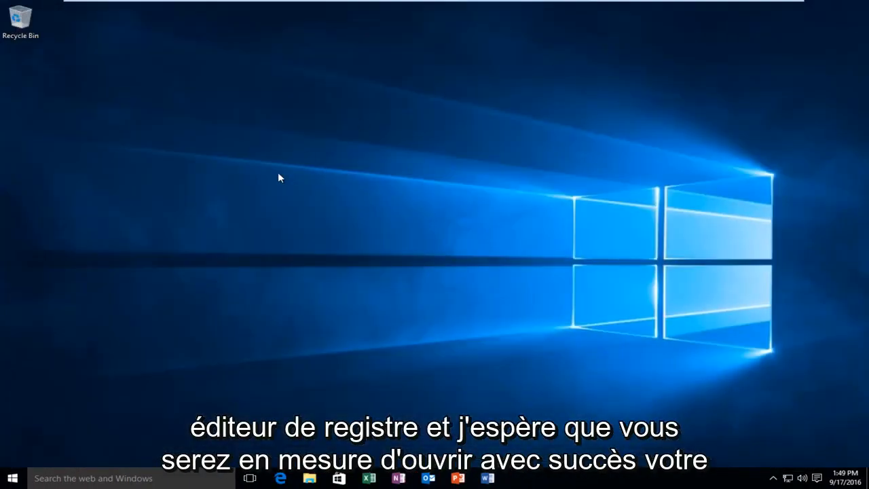